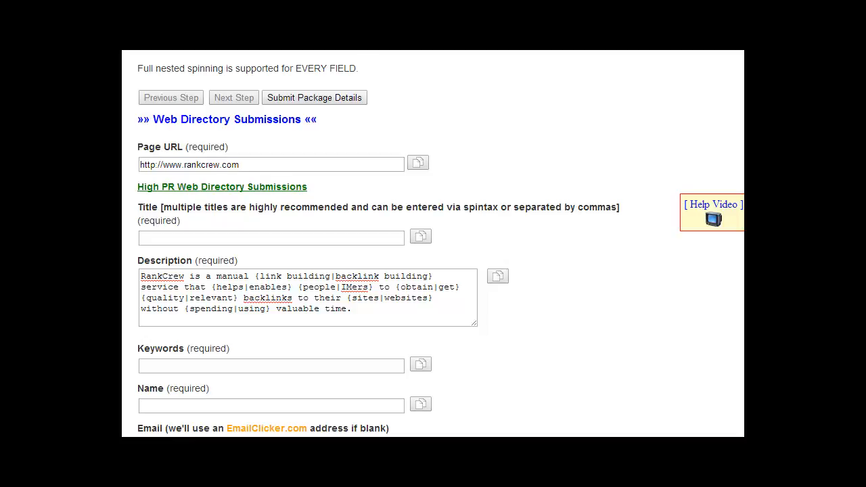
pyautogui.moveTo(142, 228)
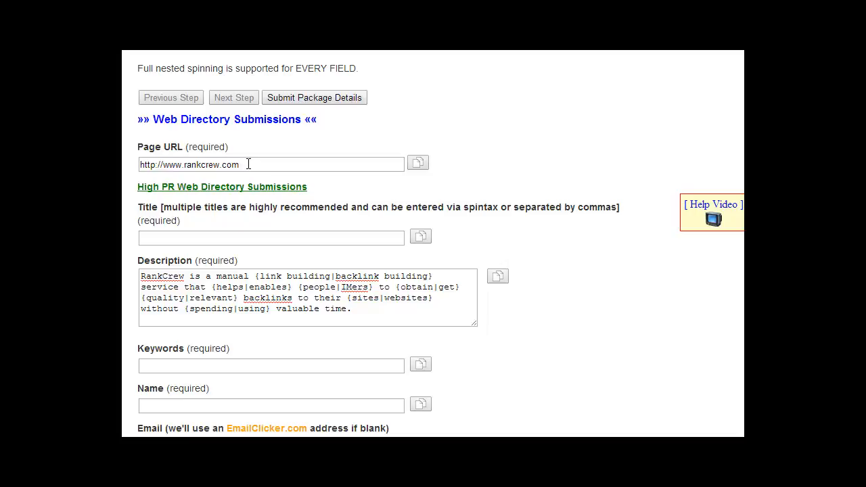
pyautogui.moveTo(241, 165)
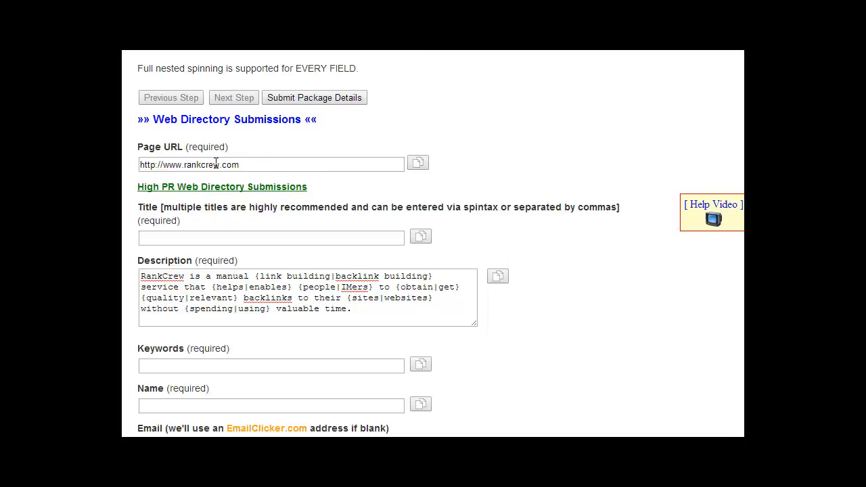
# - Reopen the Build Spin Text dialog for the Title field with one empty 100% variant
pyautogui.click(417, 162)
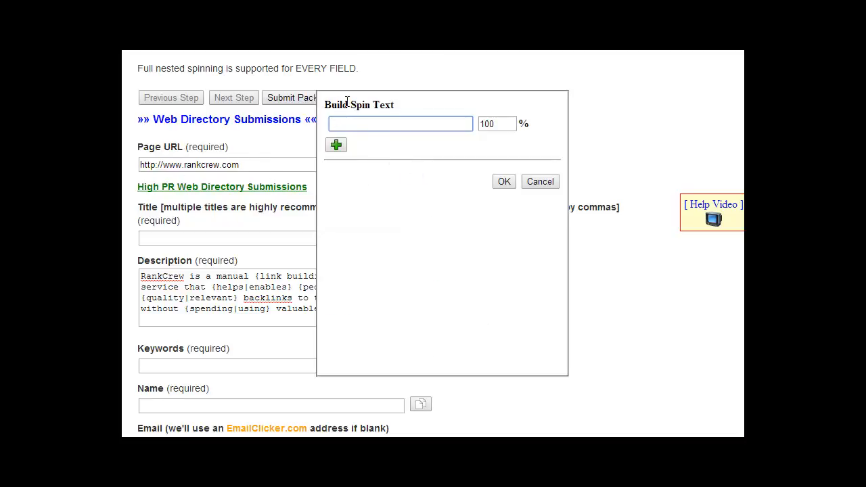
pyautogui.moveTo(328, 185)
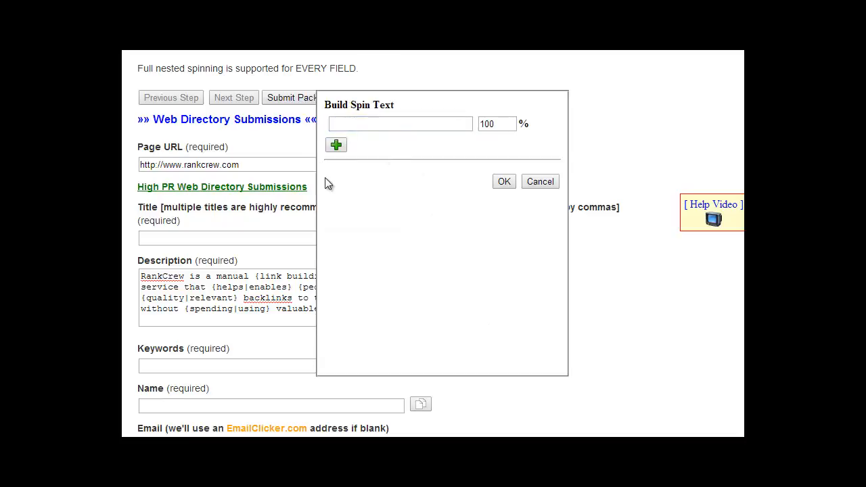
pyautogui.moveTo(339, 207)
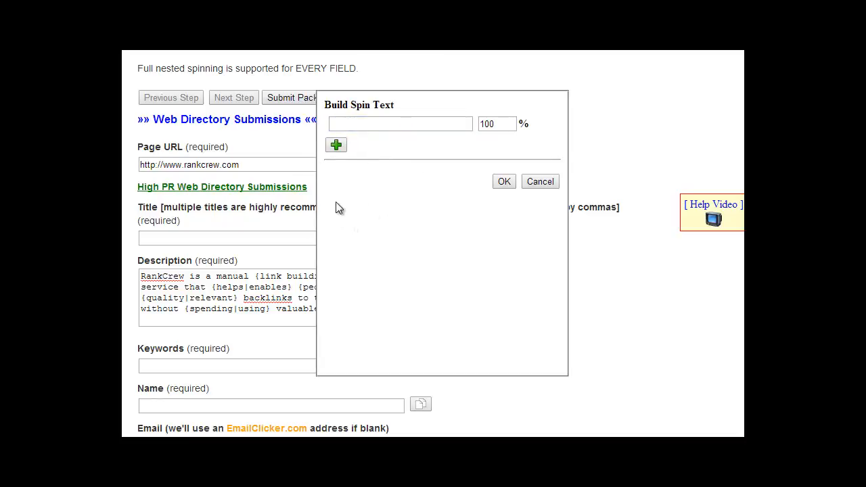
pyautogui.moveTo(362, 259)
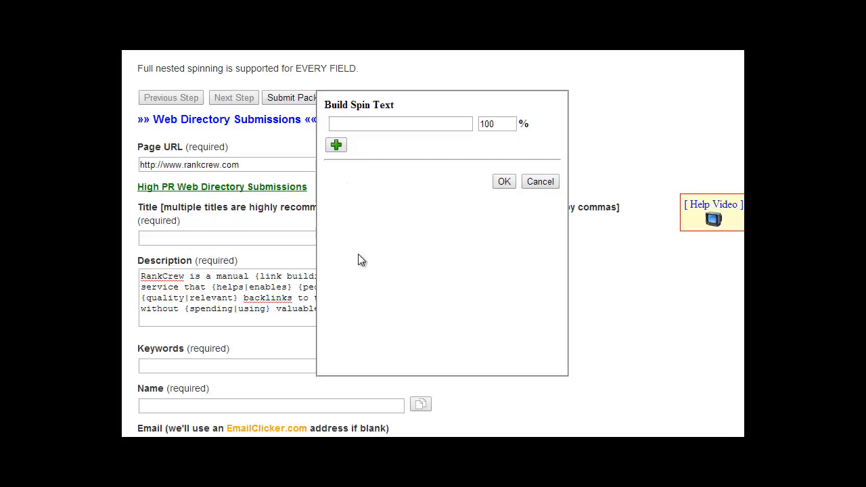
pyautogui.click(538, 182)
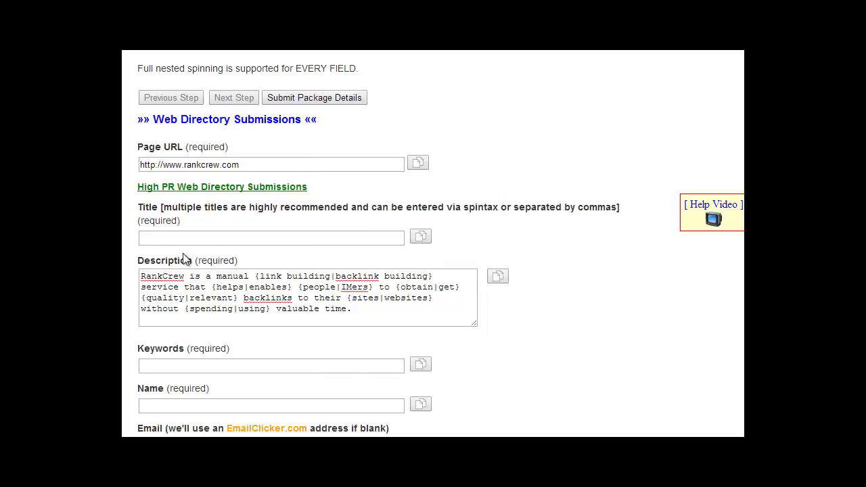
pyautogui.click(271, 238)
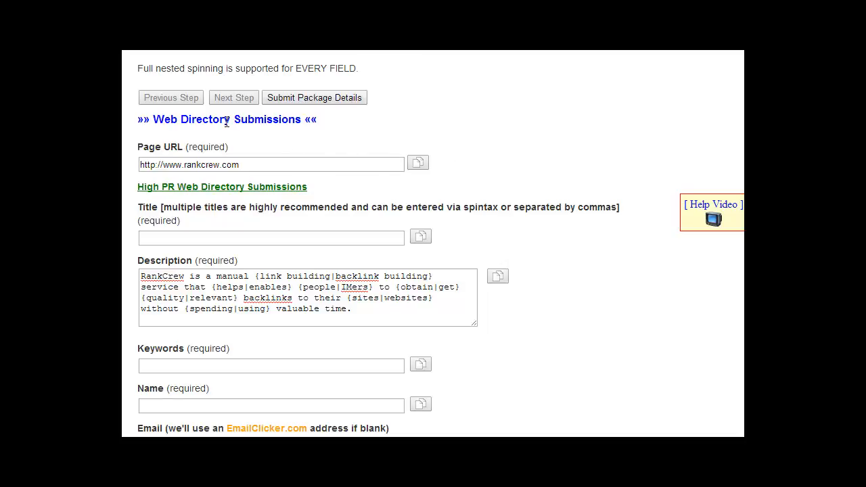
pyautogui.moveTo(418, 164)
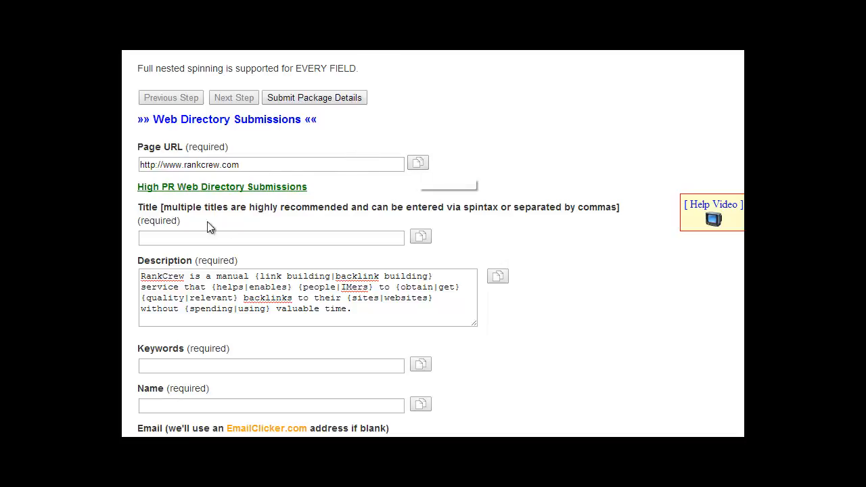
pyautogui.click(271, 238)
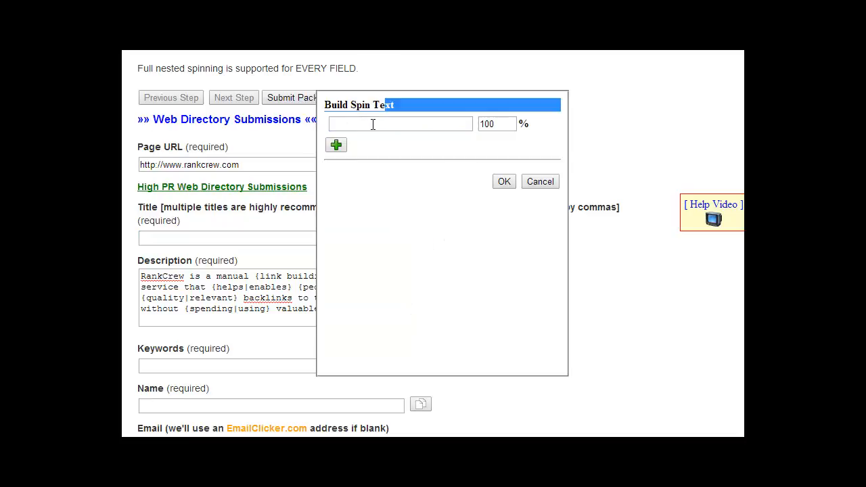
# - Enter title variants 'Manual Link Building Service' and 'RankCrew Link Building' with weights
pyautogui.write('RankCrew')
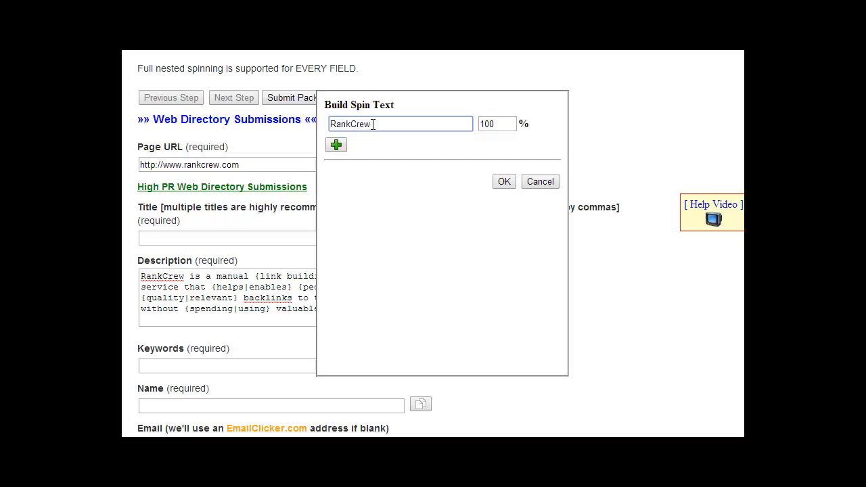
pyautogui.write('Manual Link')
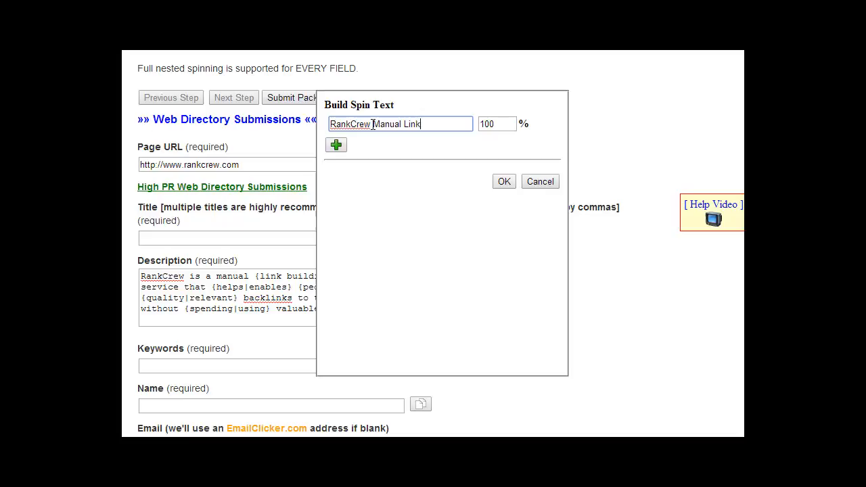
pyautogui.write('Building Ser')
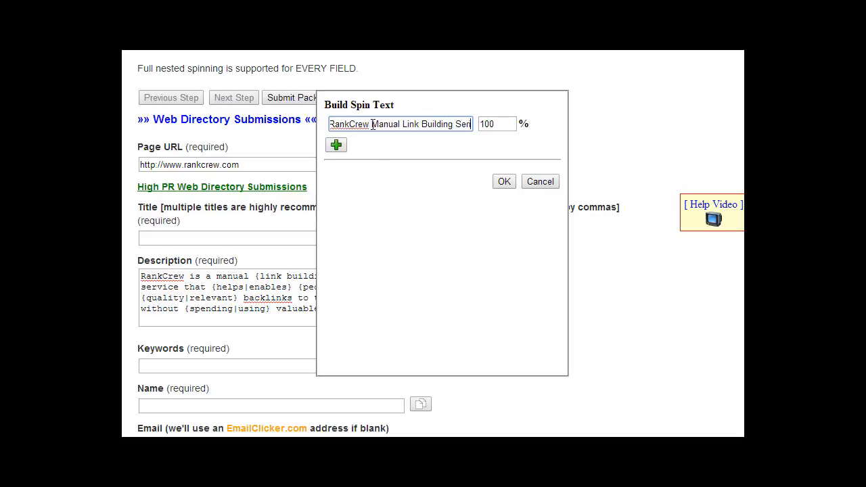
pyautogui.click(336, 144)
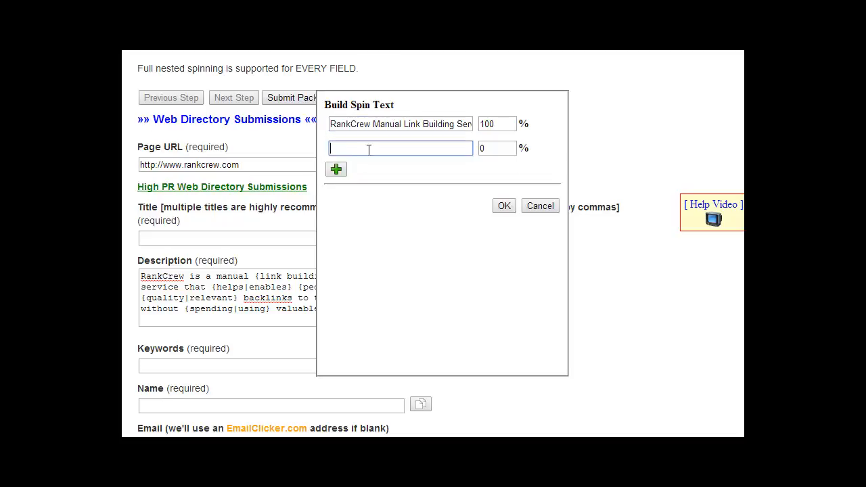
pyautogui.write('RankCrew')
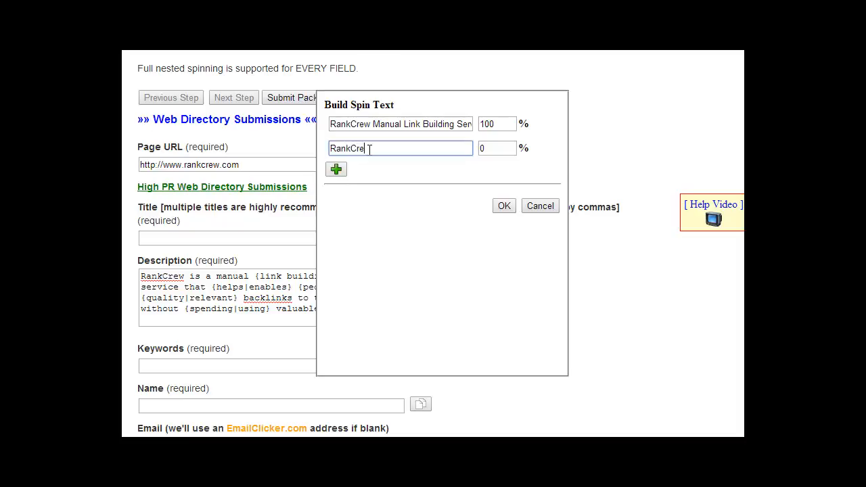
pyautogui.write('Link Buil')
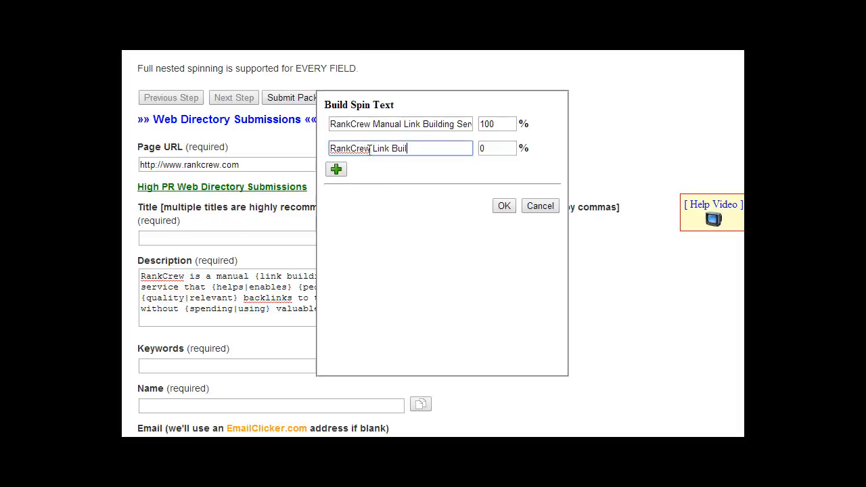
pyautogui.click(498, 148)
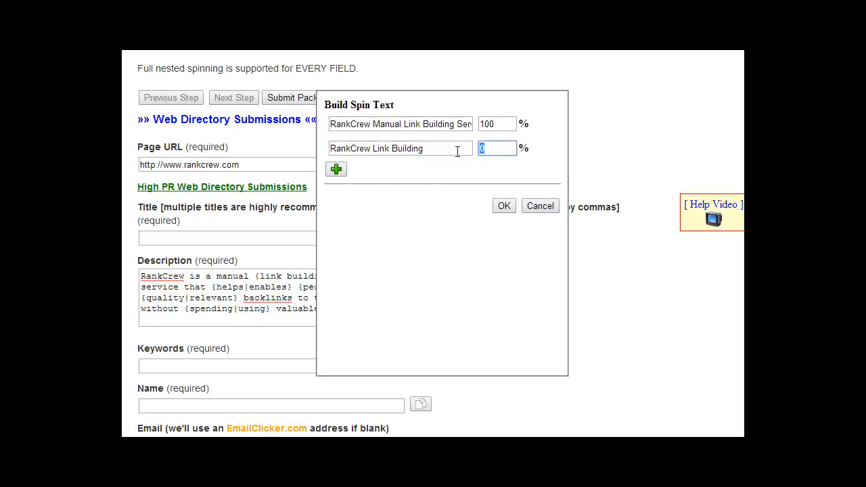
pyautogui.write('10')
pyautogui.click(497, 123)
pyautogui.write('25')
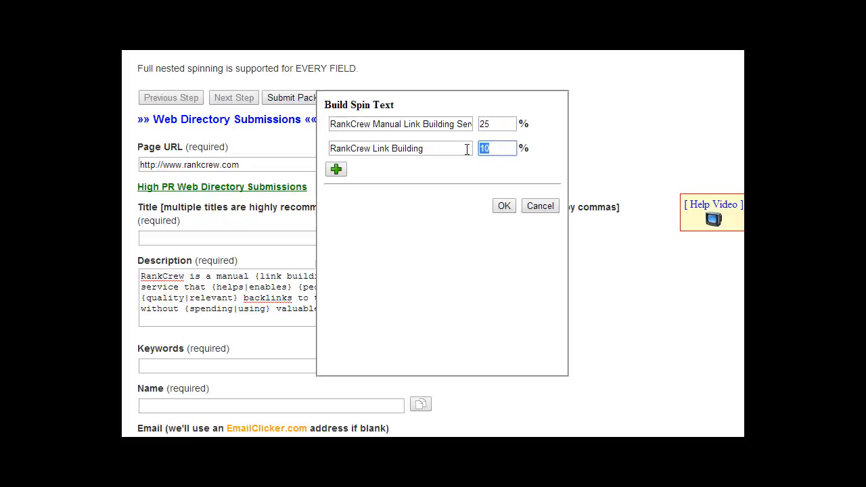
# - Add the remaining title variants at 25% and insert the spintax into the Title field
pyautogui.click(336, 169)
pyautogui.write('Rank in the Search E')
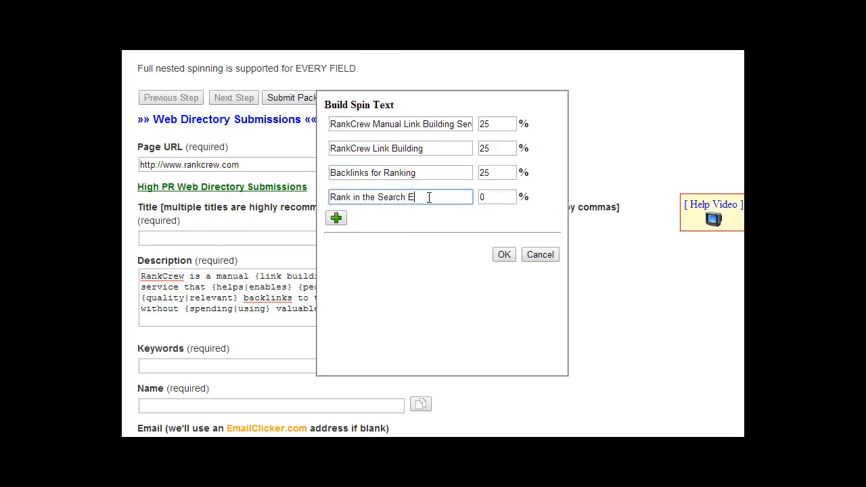
pyautogui.write('ngines')
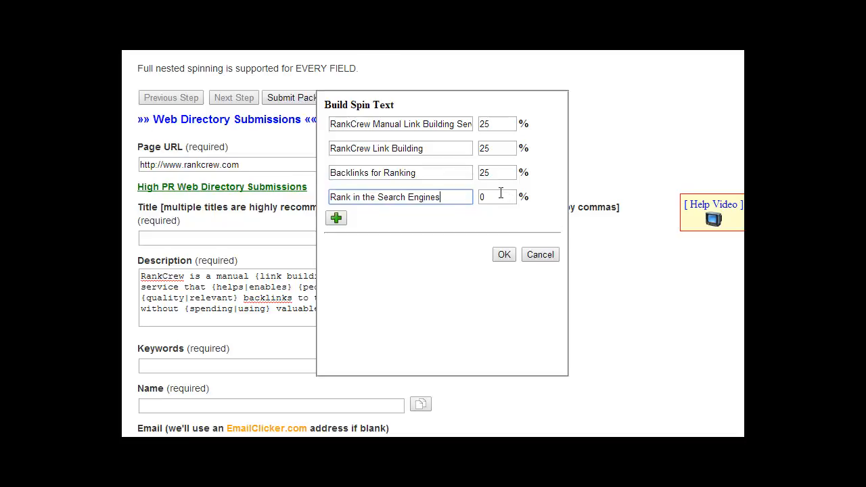
pyautogui.write('25')
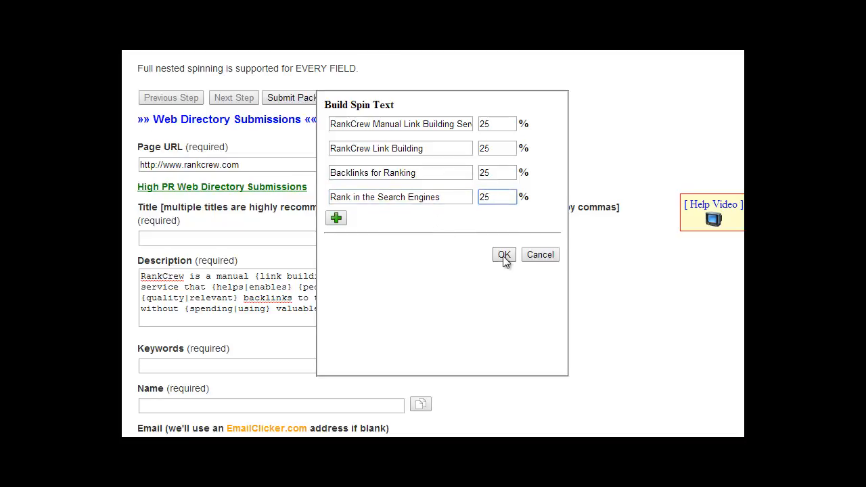
pyautogui.click(503, 254)
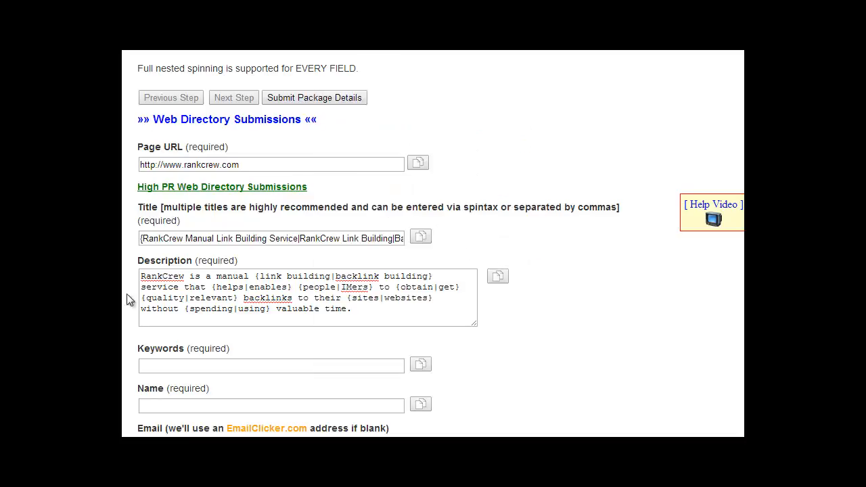
pyautogui.click(271, 239)
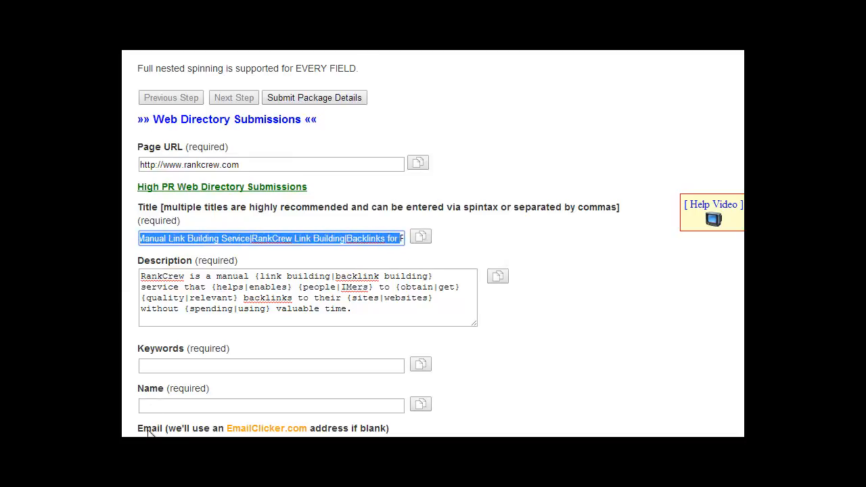
pyautogui.moveTo(171, 256)
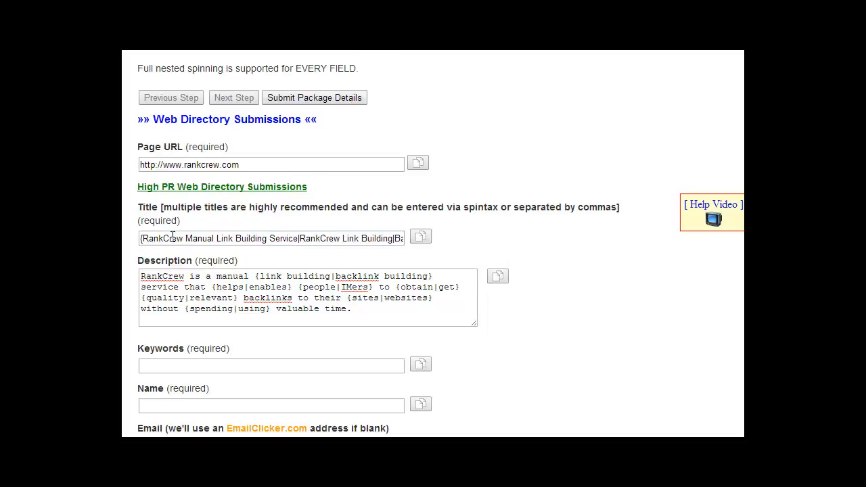
pyautogui.moveTo(155, 238); pyautogui.dragTo(230, 238)
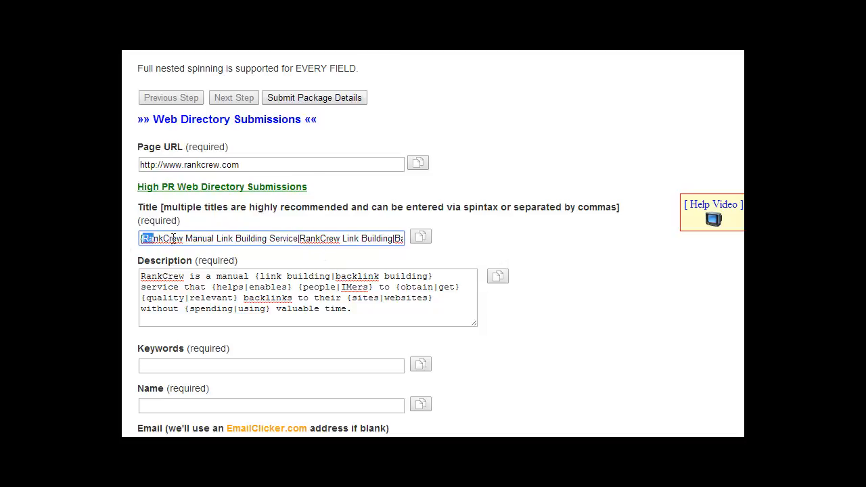
pyautogui.moveTo(146, 238); pyautogui.dragTo(291, 239)
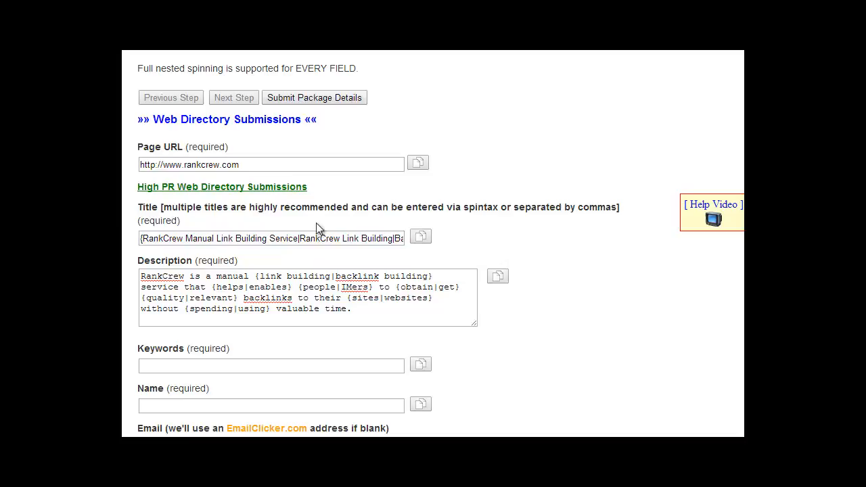
pyautogui.moveTo(228, 268)
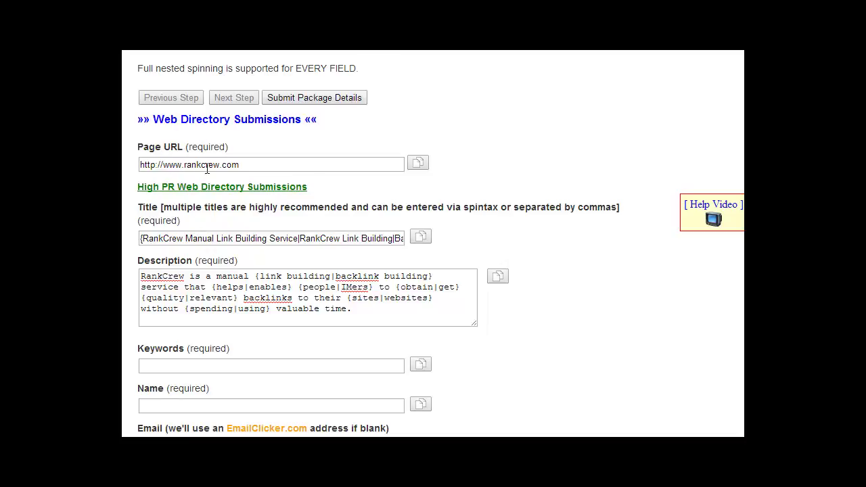
pyautogui.moveTo(171, 254)
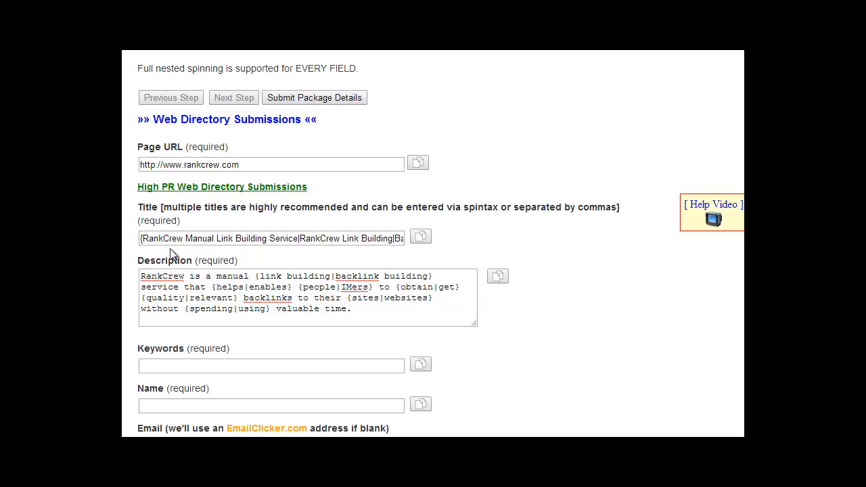
# - Scroll to the Description field and start its Build Spin Text dialog
pyautogui.scroll(-3)
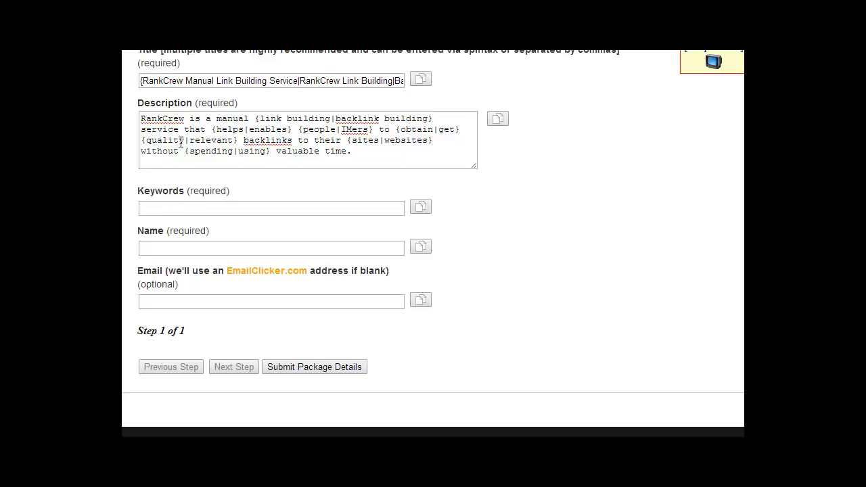
pyautogui.moveTo(168, 152)
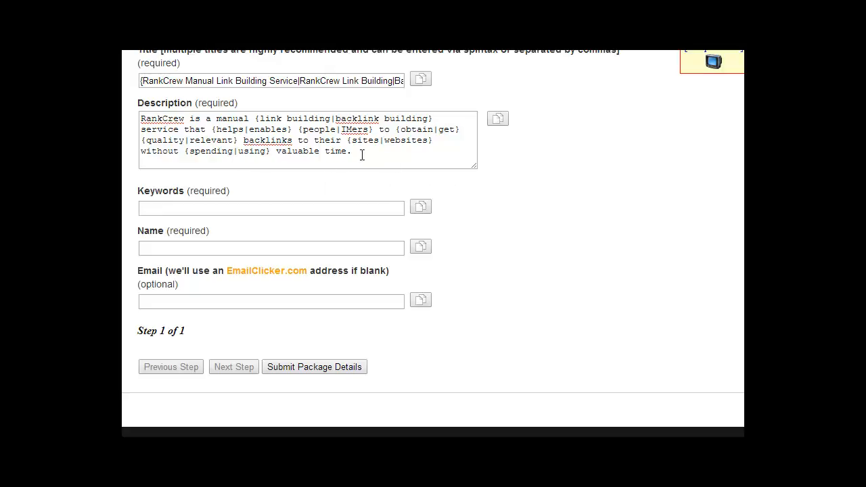
pyautogui.moveTo(518, 195)
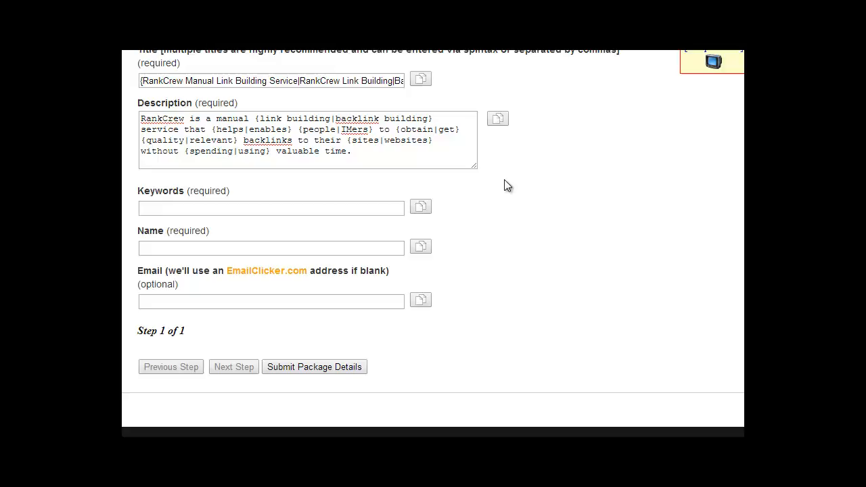
pyautogui.moveTo(547, 230)
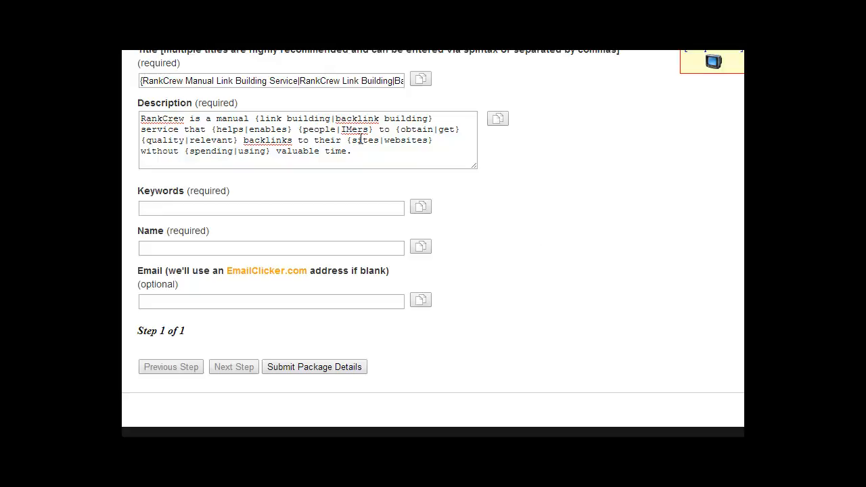
pyautogui.moveTo(322, 142)
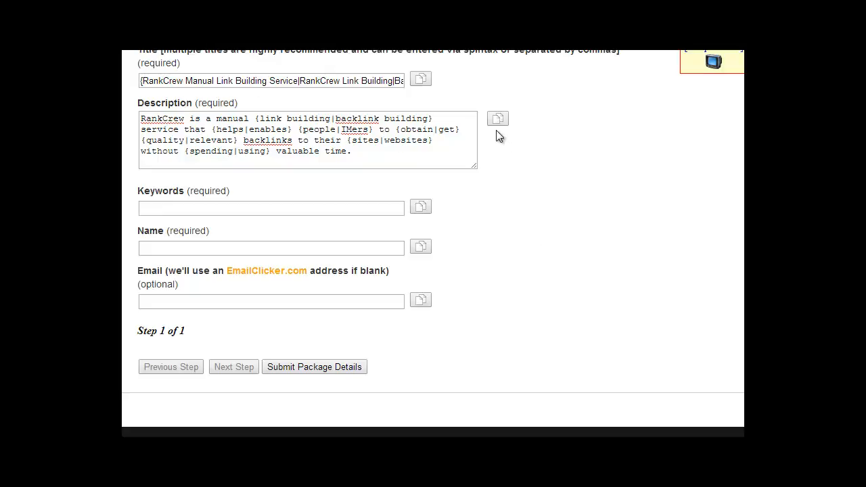
pyautogui.click(498, 119)
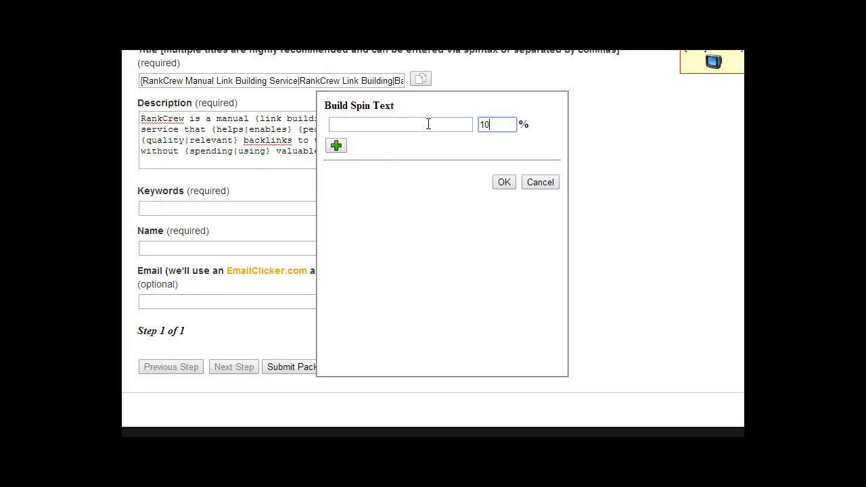
pyautogui.click(336, 146)
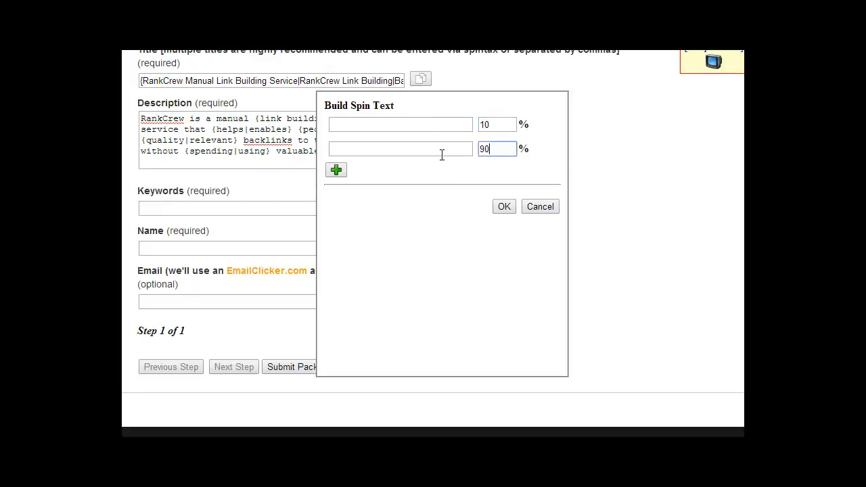
pyautogui.write('10')
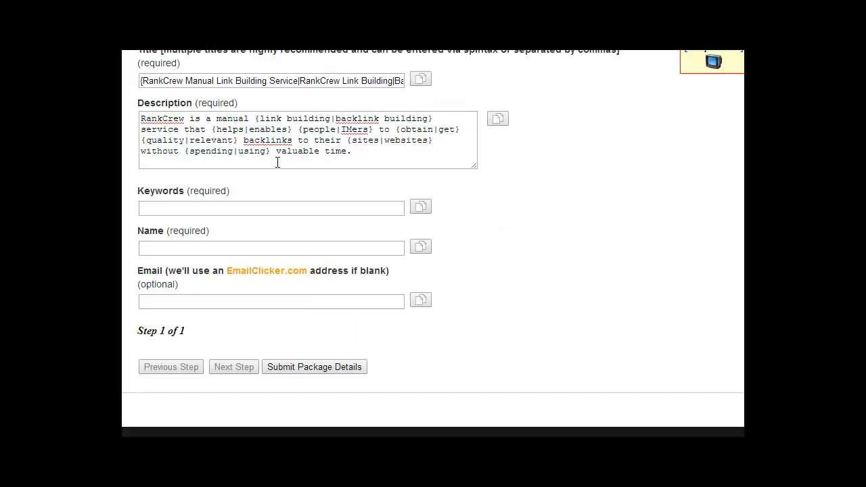
pyautogui.click(271, 208)
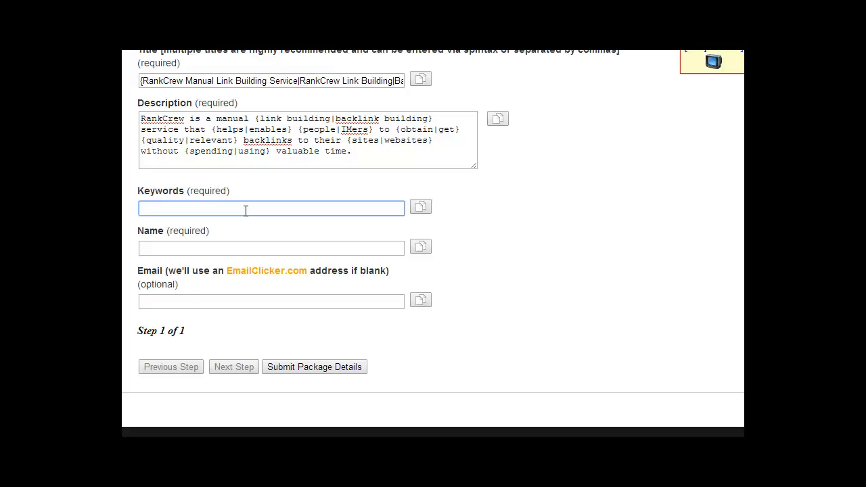
# - Fill Keywords with 'link building, manual link building, seo'
pyautogui.click(245, 208)
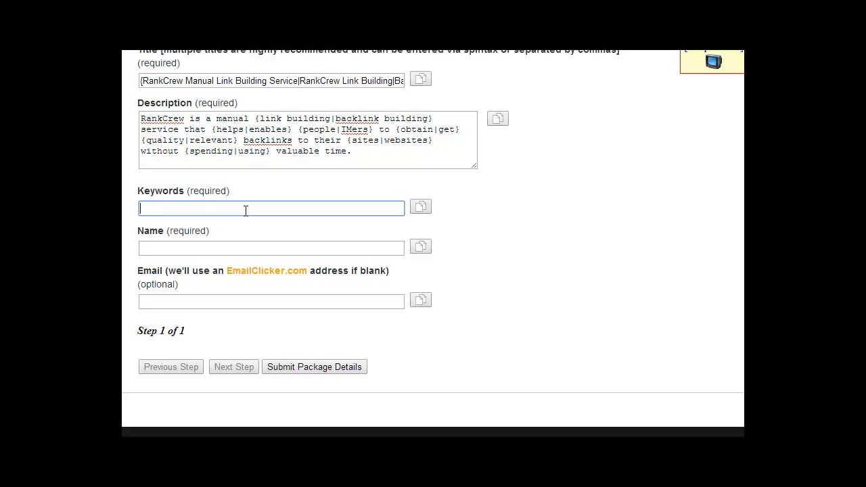
pyautogui.write('link building, manual link building, seo')
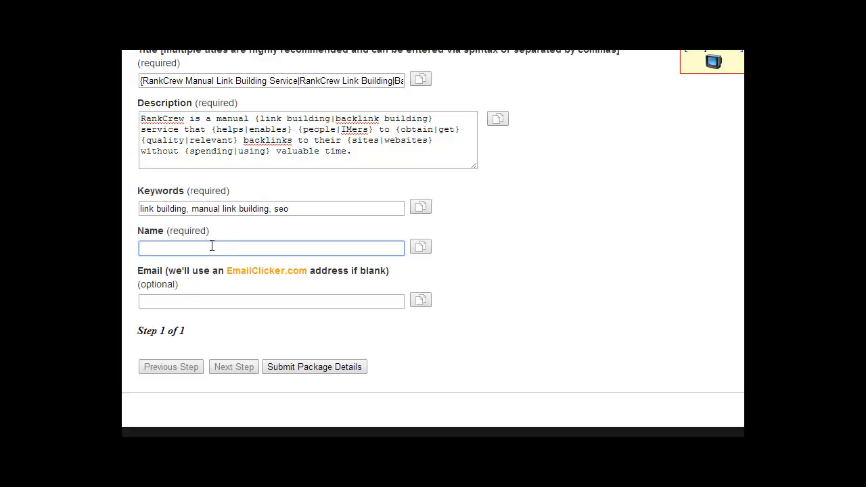
pyautogui.moveTo(390, 240)
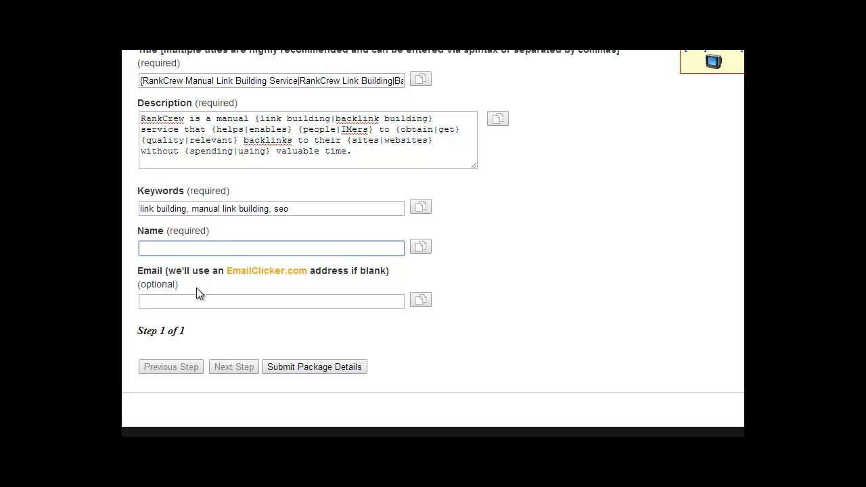
pyautogui.click(270, 248)
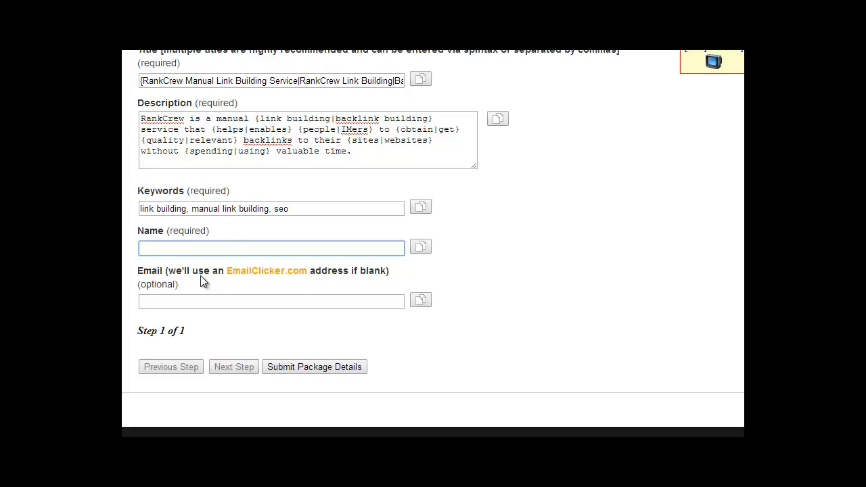
pyautogui.click(271, 248)
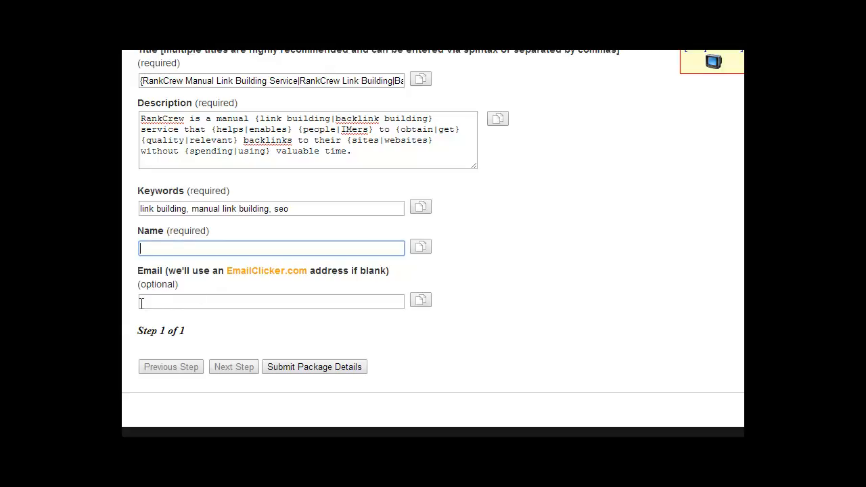
pyautogui.moveTo(154, 301)
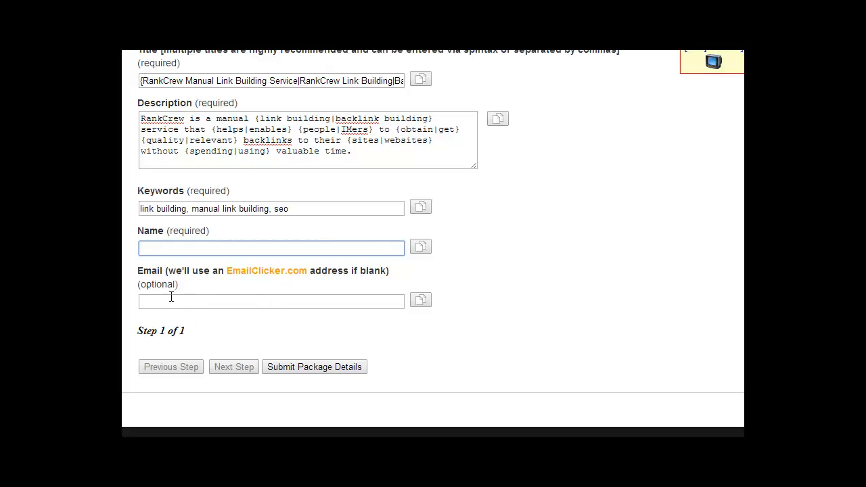
pyautogui.scroll(3)
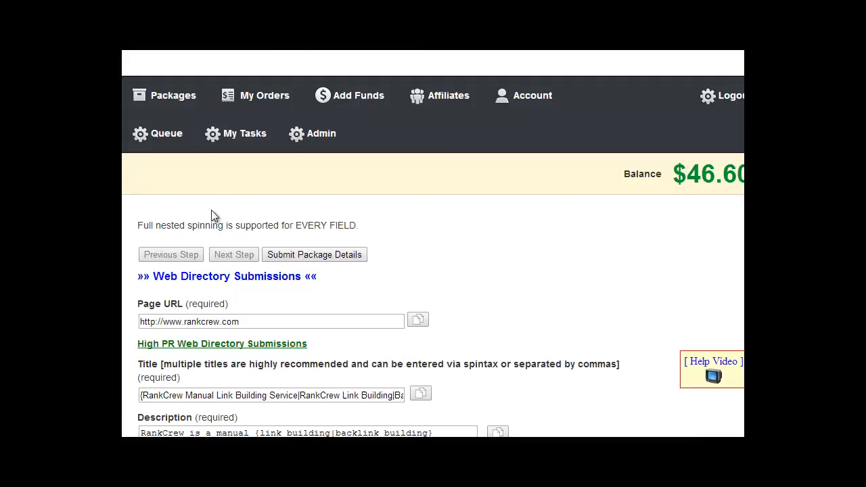
pyautogui.scroll(-3)
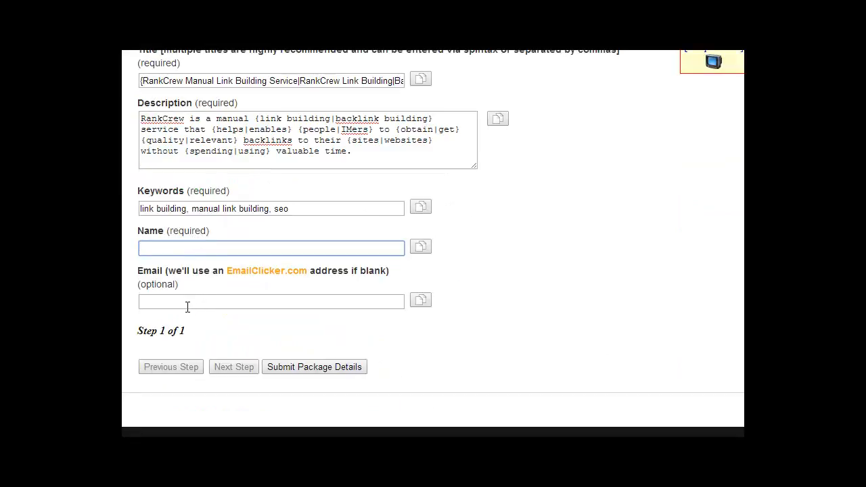
pyautogui.click(271, 248)
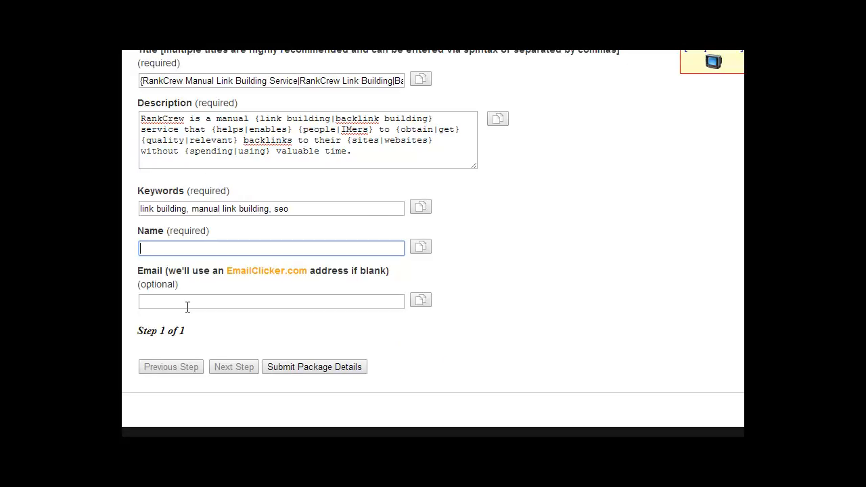
pyautogui.moveTo(176, 319)
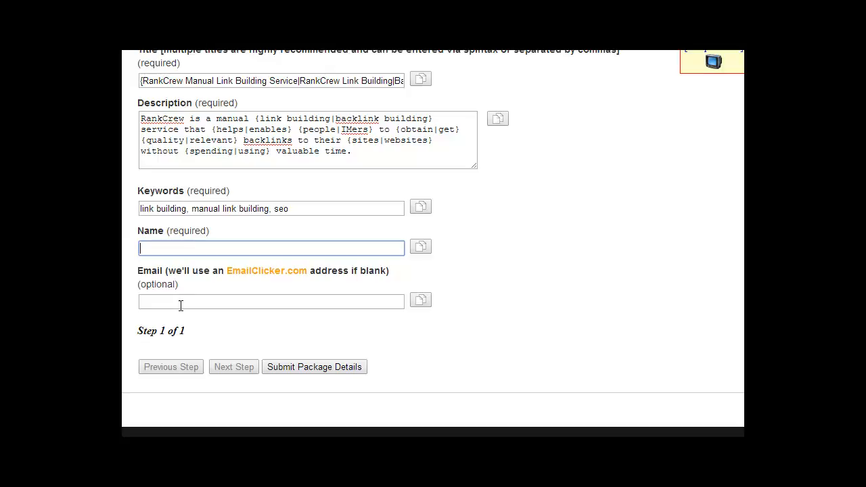
pyautogui.moveTo(206, 316)
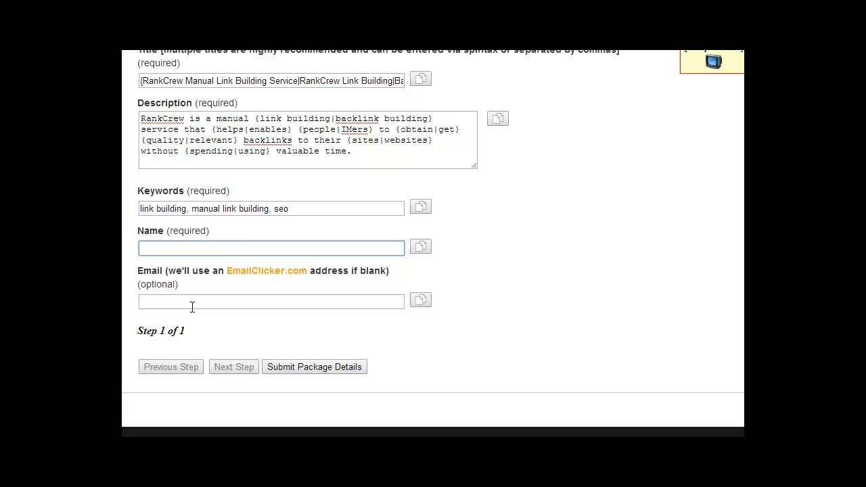
pyautogui.scroll(3)
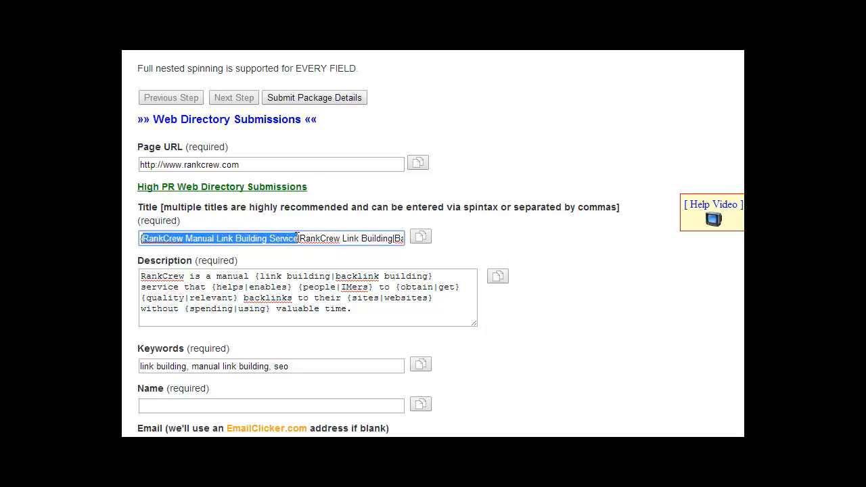
pyautogui.moveTo(280, 253)
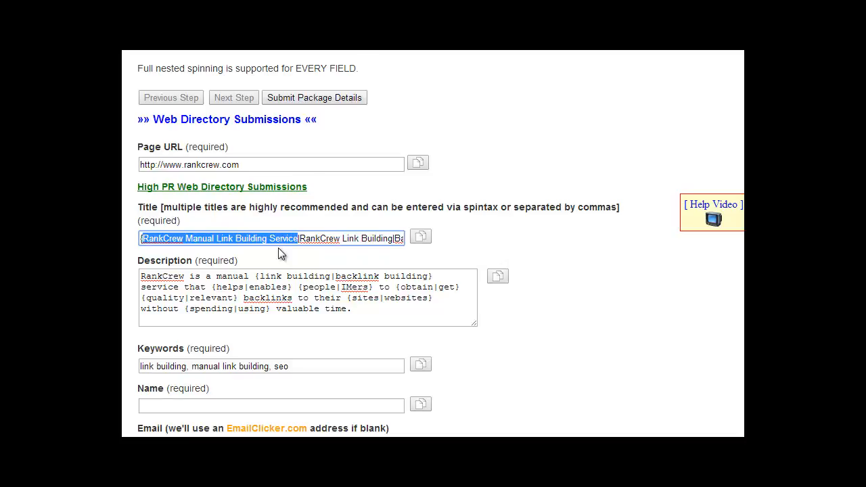
pyautogui.moveTo(289, 255)
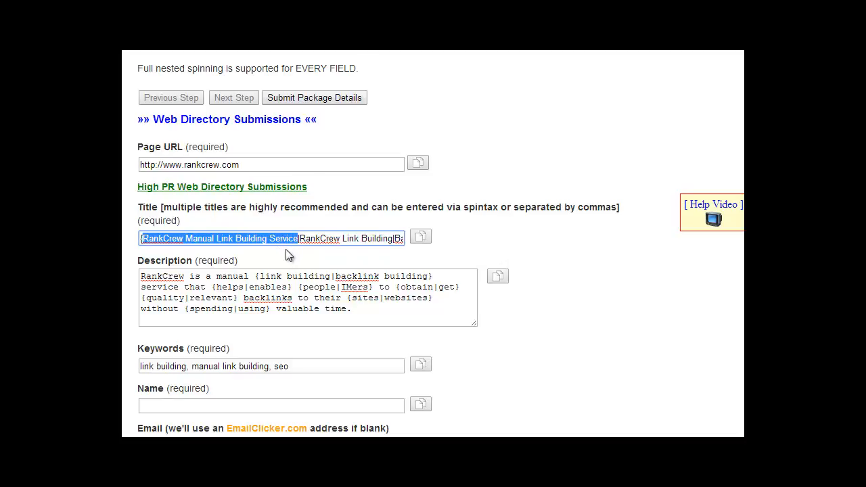
pyautogui.moveTo(246, 232)
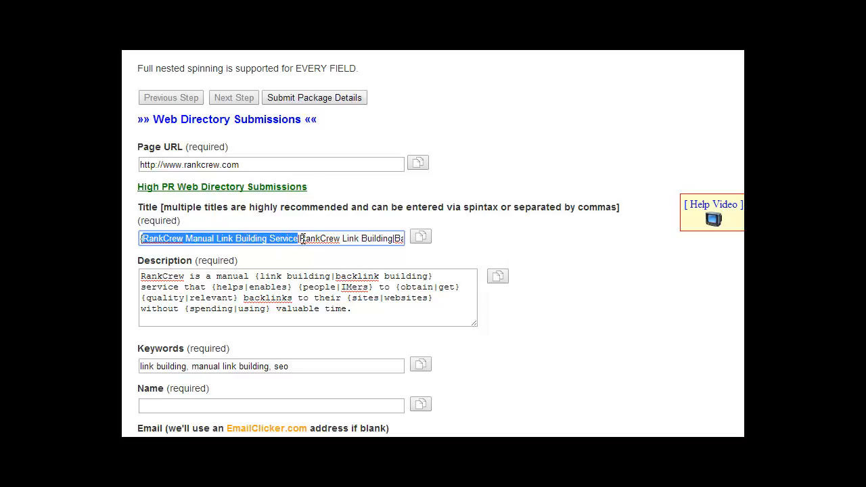
pyautogui.moveTo(306, 257)
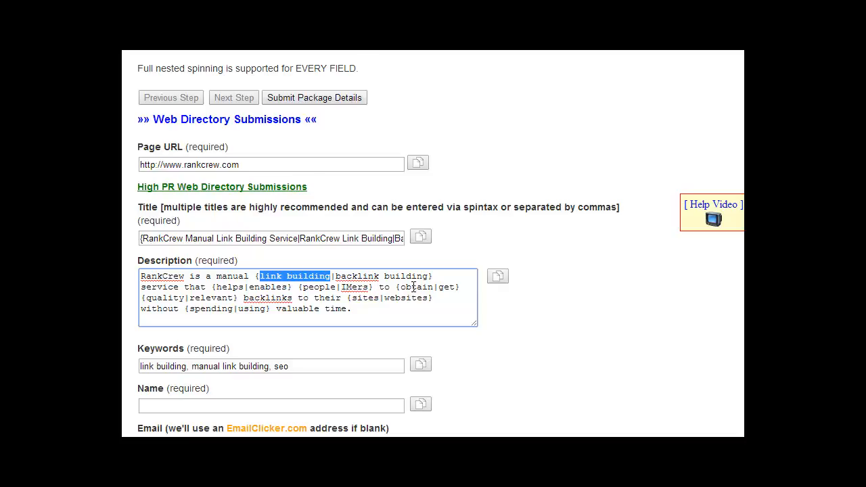
pyautogui.moveTo(368, 306)
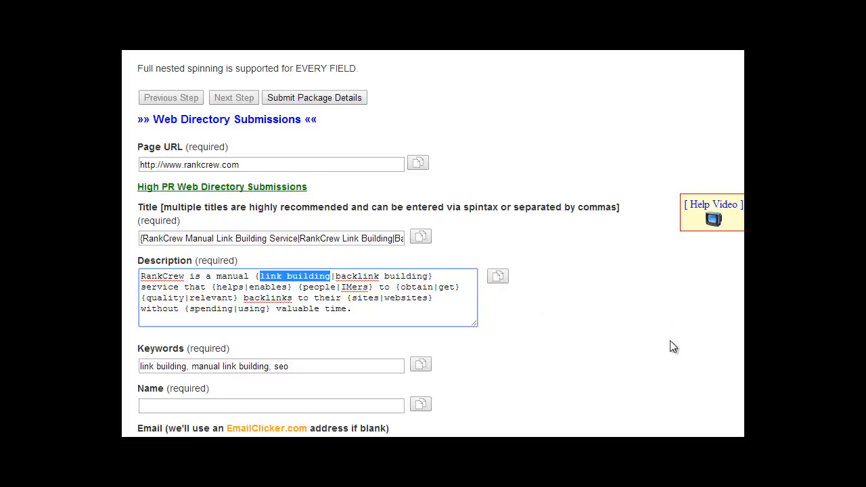
pyautogui.moveTo(655, 346)
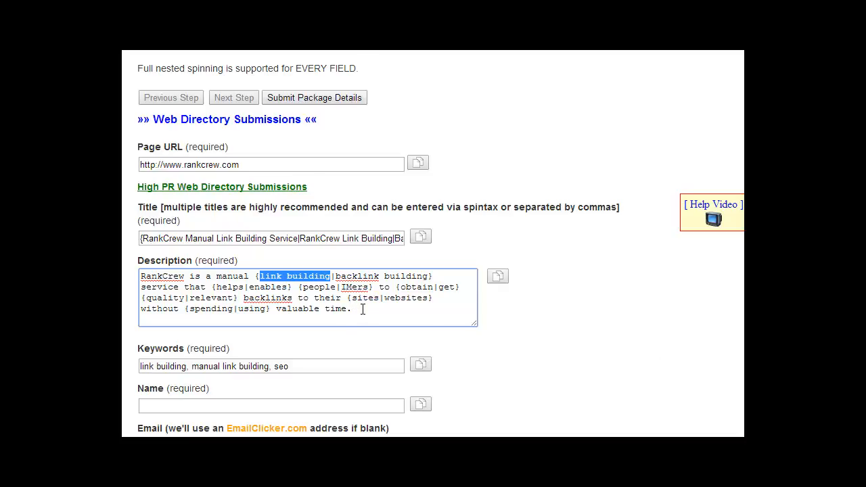
pyautogui.moveTo(367, 314)
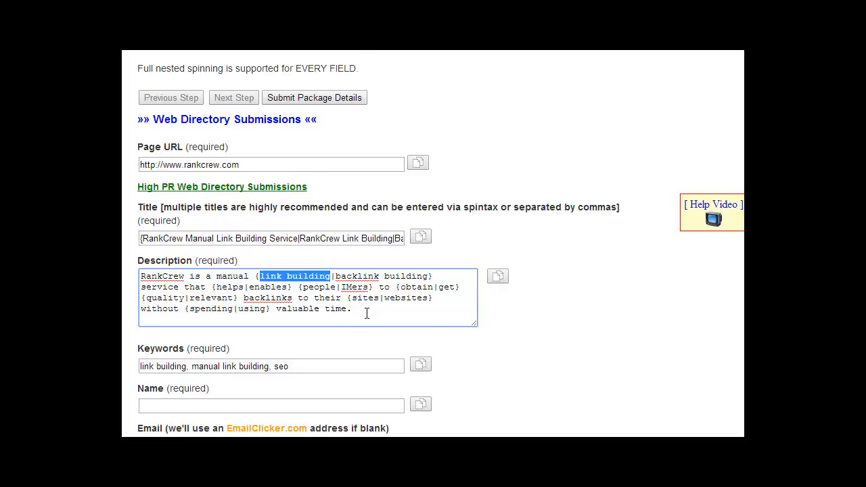
pyautogui.click(355, 309)
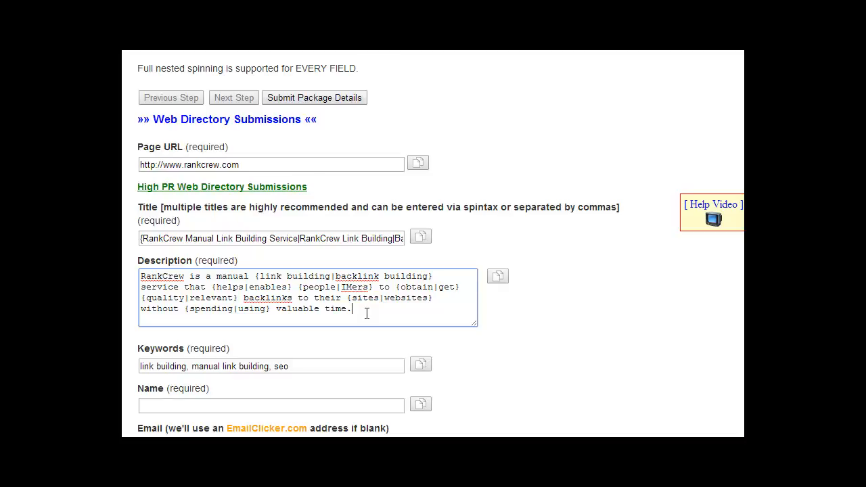
pyautogui.moveTo(313, 257)
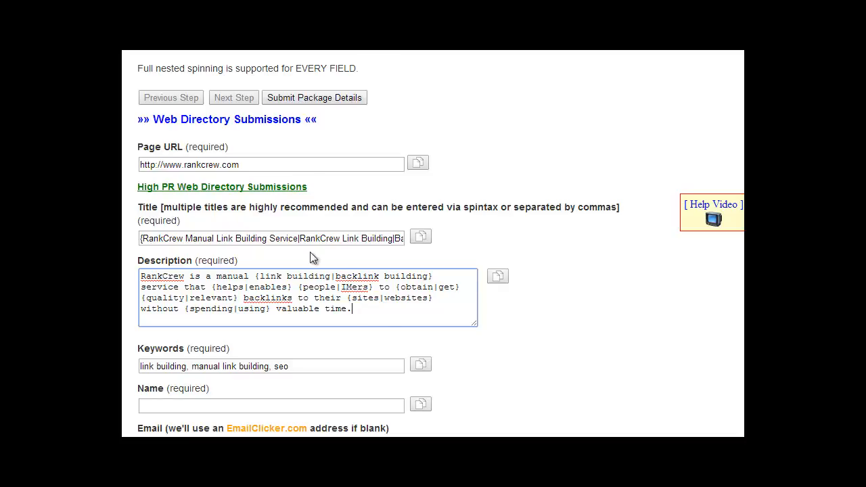